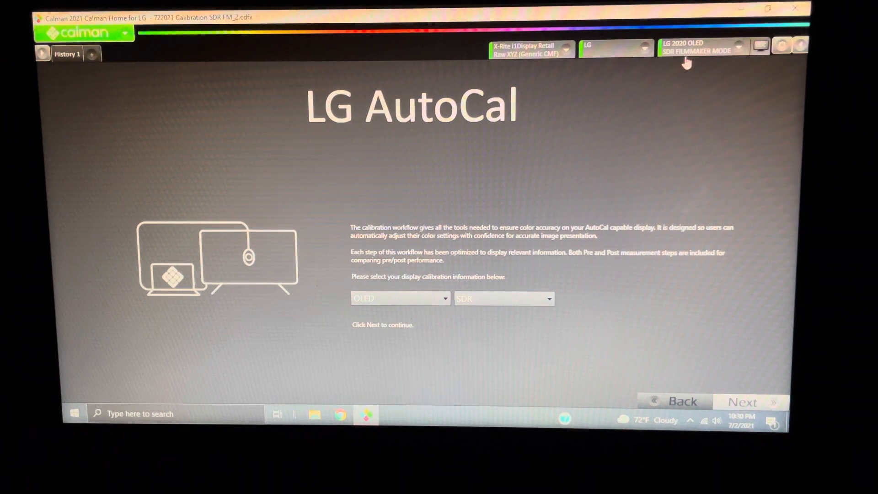
mouse_move(707, 60)
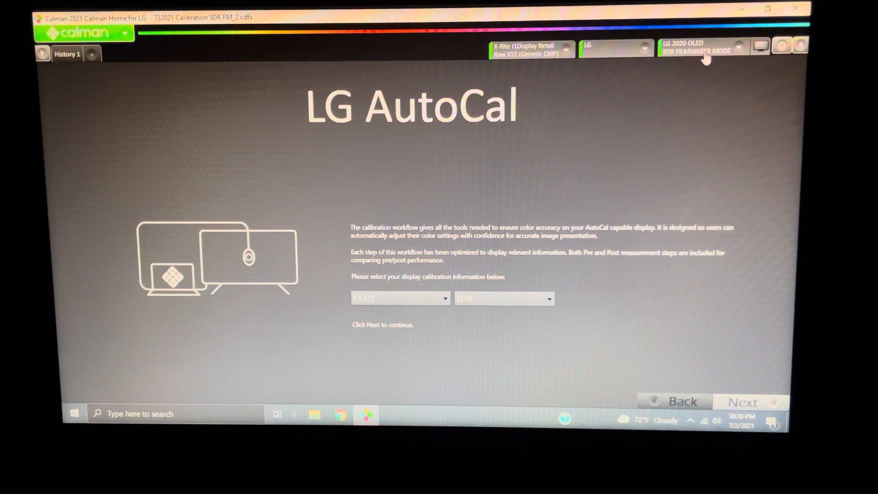
mouse_move(580, 140)
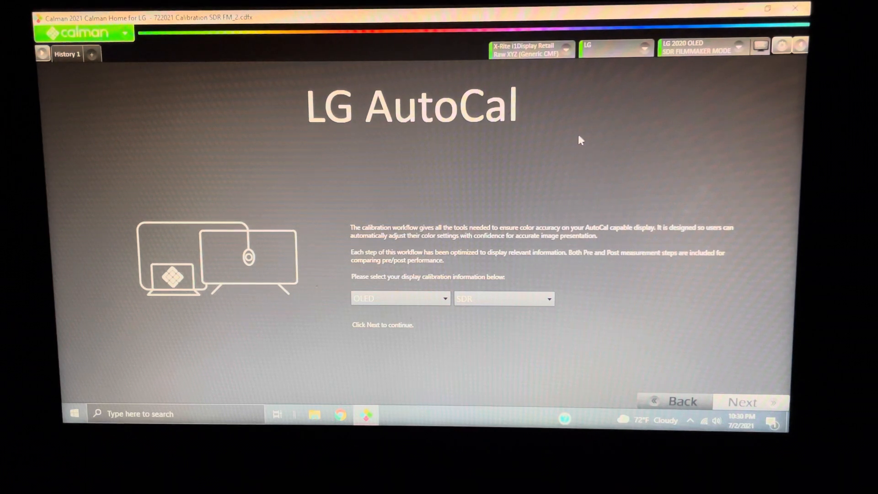
mouse_move(707, 100)
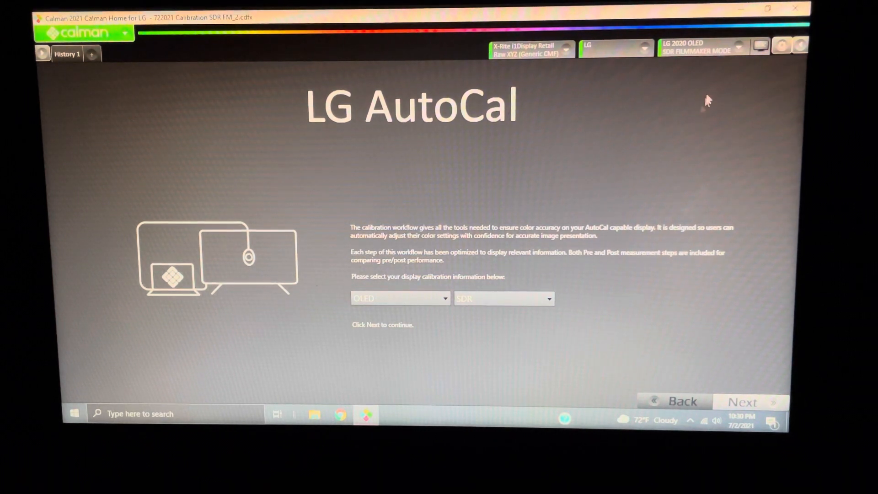
mouse_move(676, 76)
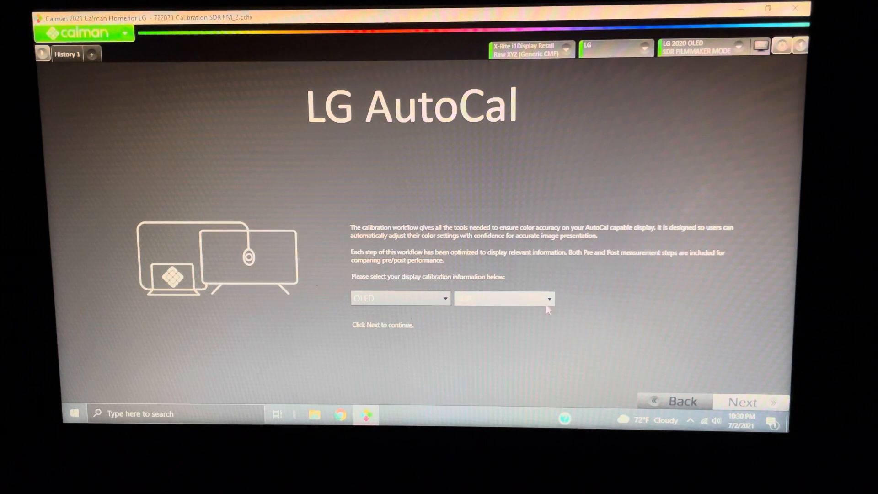
- Confirm the SDR calibration type in the LG AutoCal workflow and continue to Session Setup
left_click(503, 298)
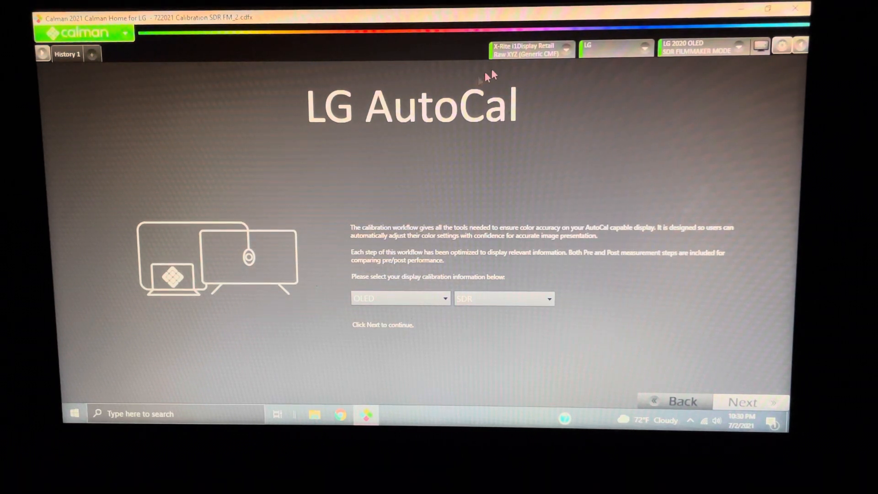
mouse_move(622, 61)
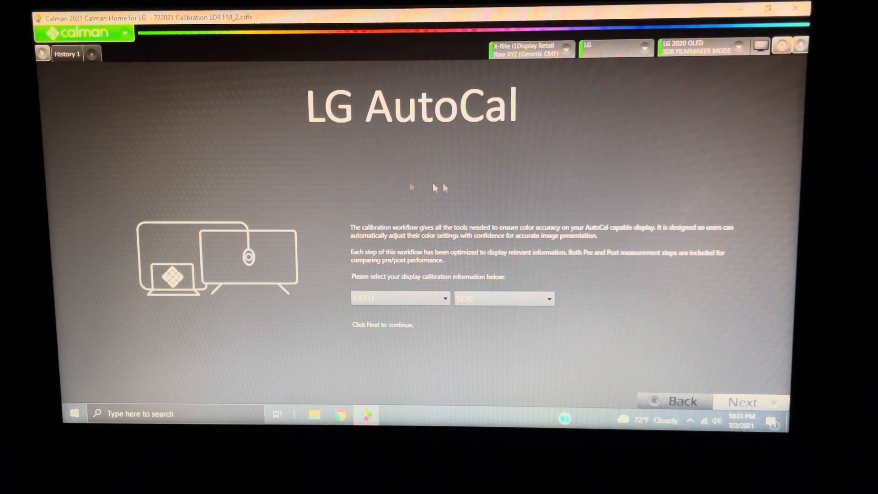
mouse_move(505, 194)
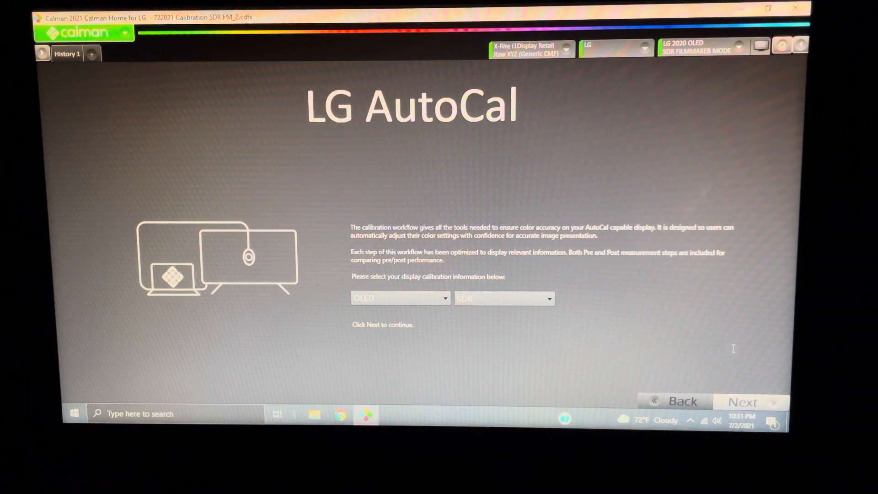
mouse_move(350, 125)
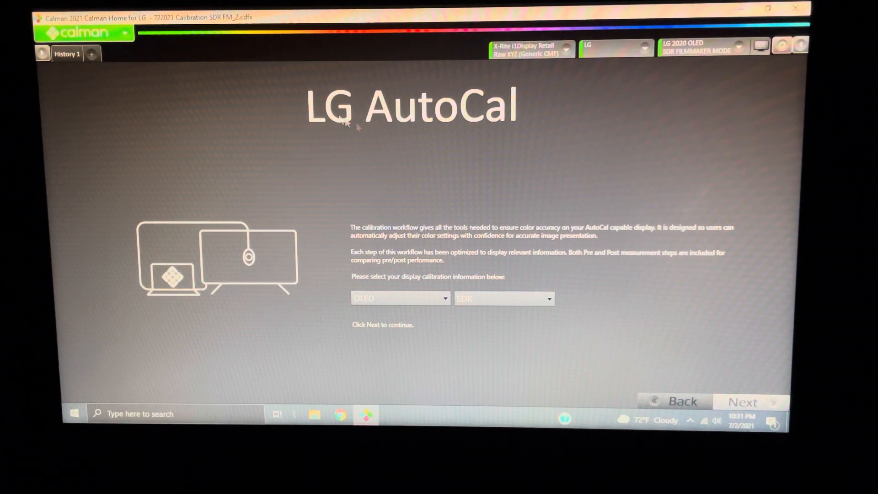
mouse_move(540, 138)
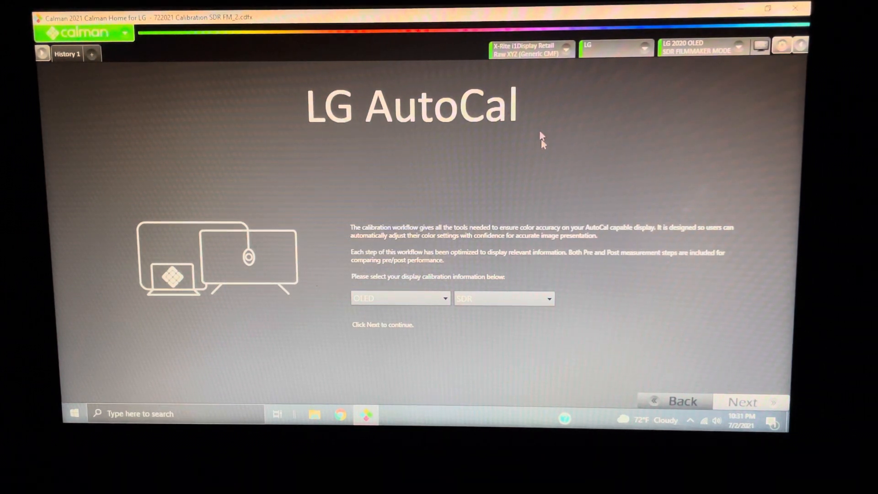
mouse_move(440, 151)
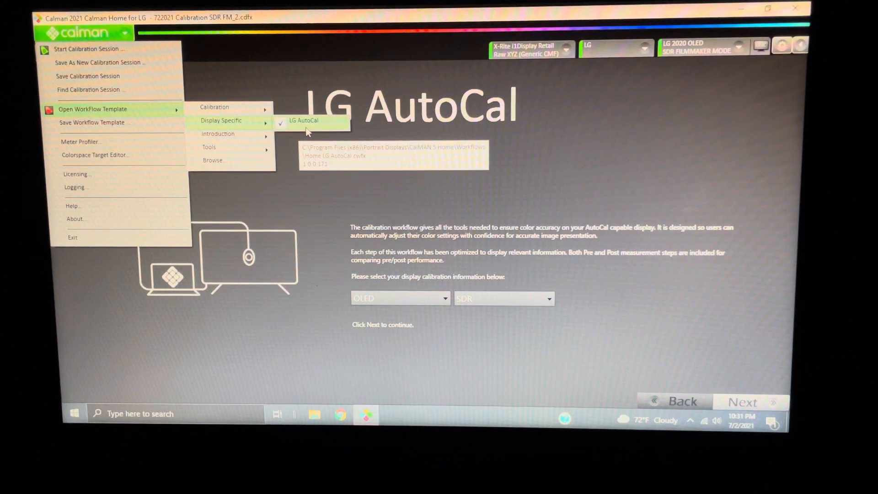
left_click(303, 120)
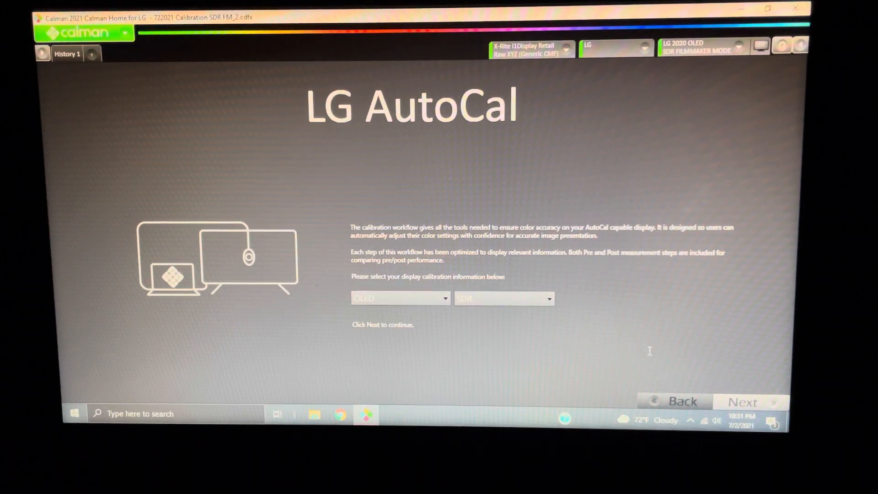
left_click(742, 401)
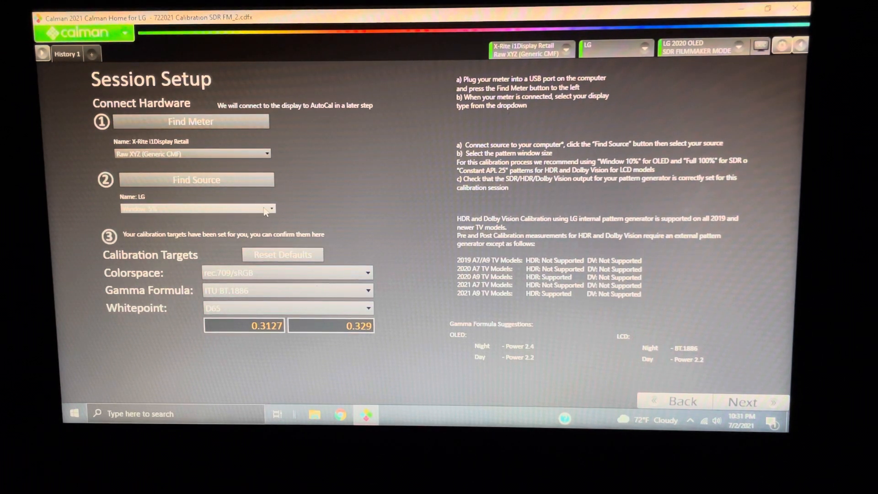
- Review Window 5% and rec.709 targets, then change the gamma formula from BT.1886 to Power 2.2
left_click(196, 208)
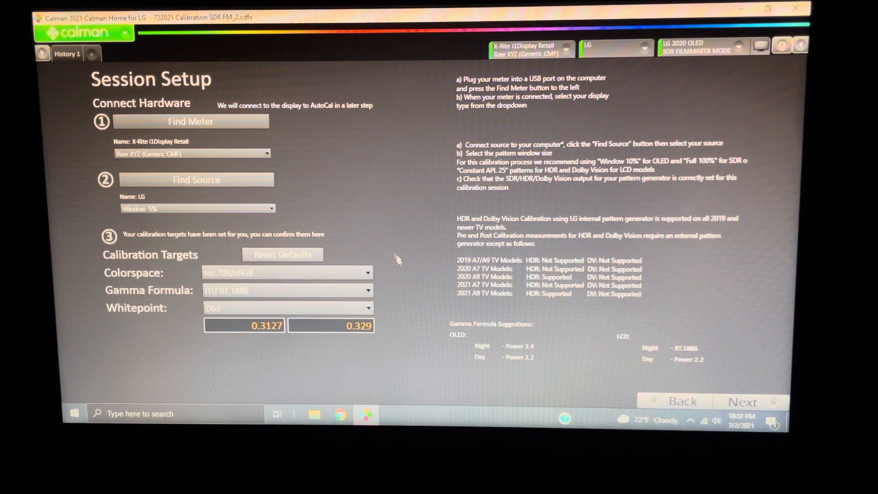
mouse_move(415, 256)
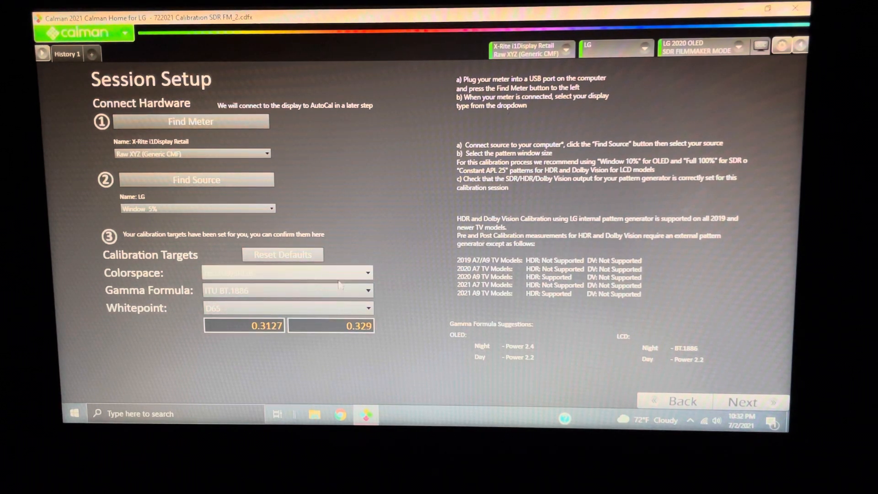
left_click(287, 273)
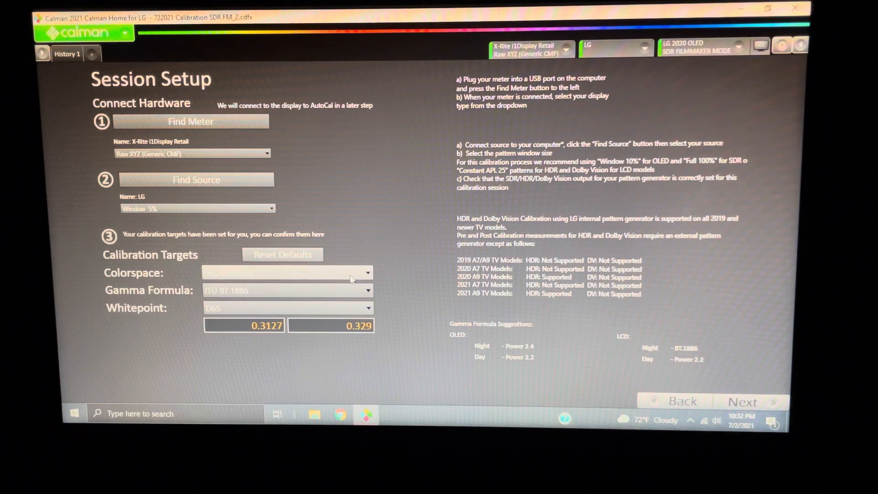
left_click(286, 273)
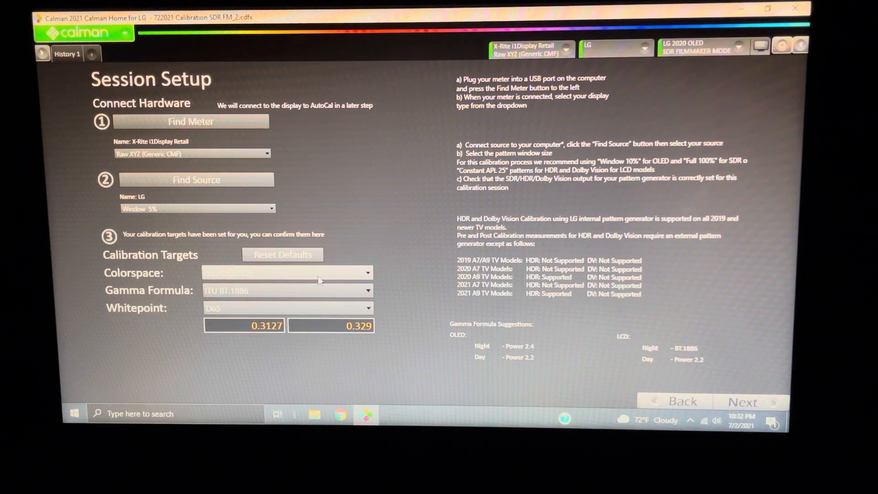
left_click(369, 290)
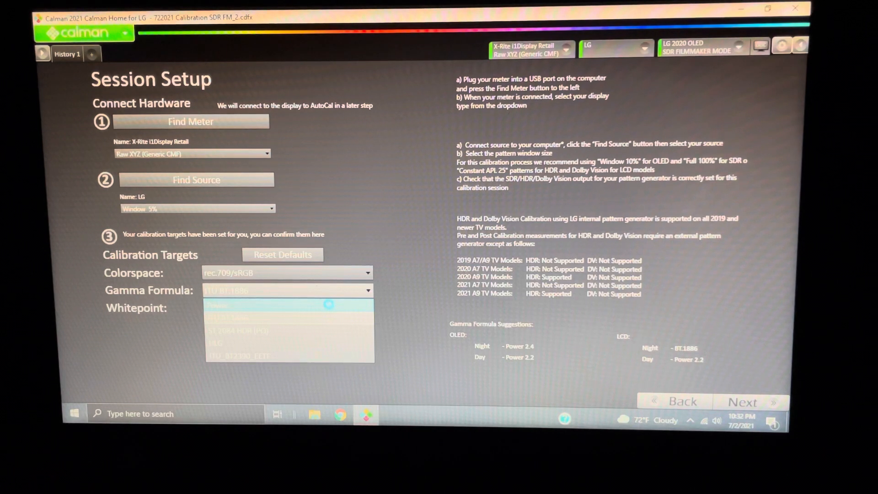
left_click(235, 306)
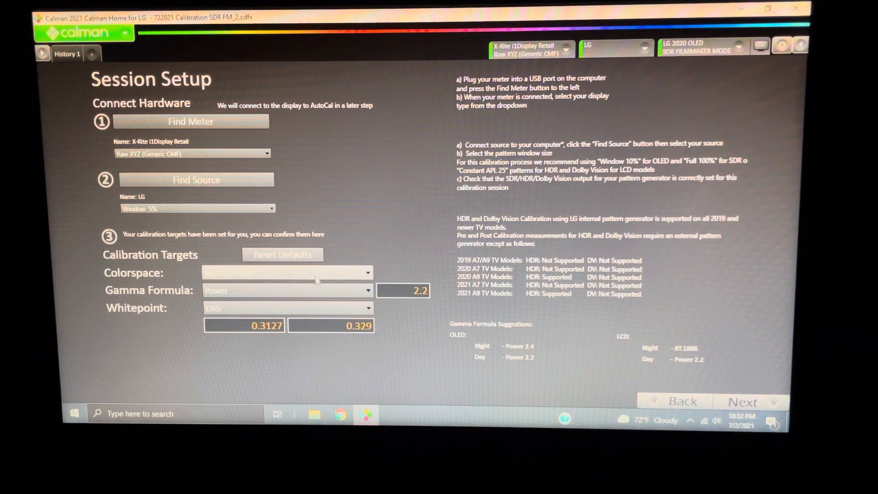
left_click(286, 273)
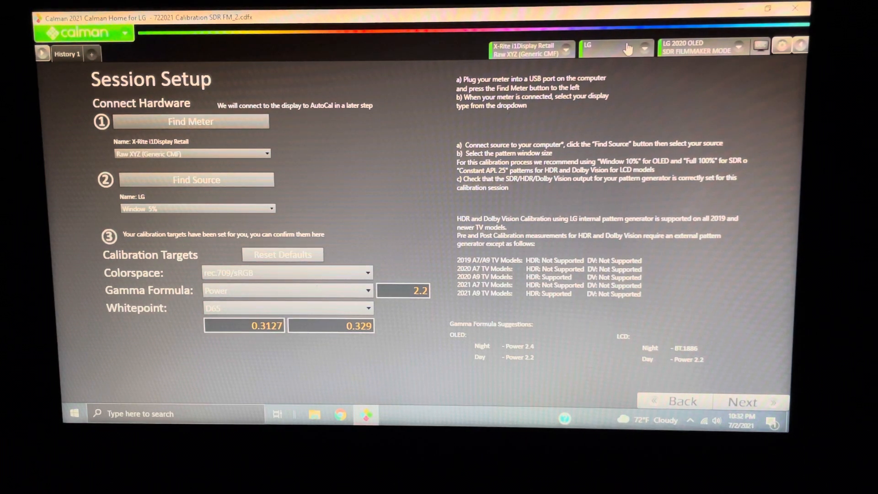
left_click(616, 47)
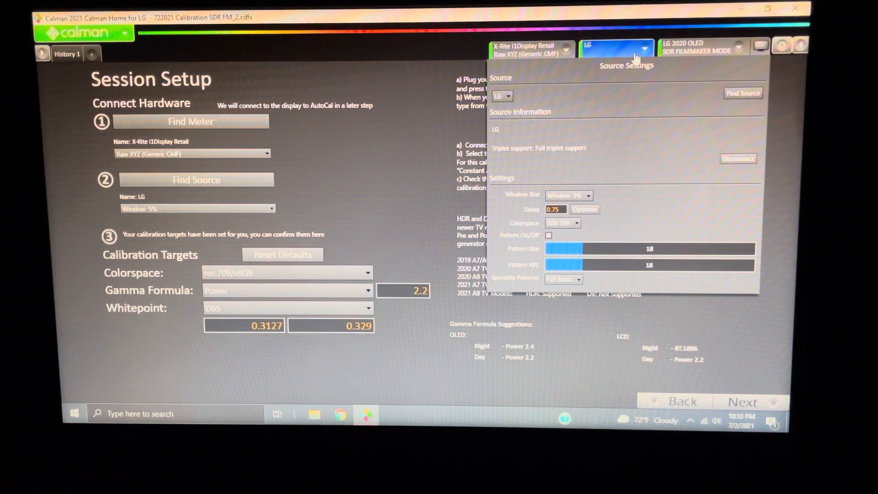
left_click(615, 48)
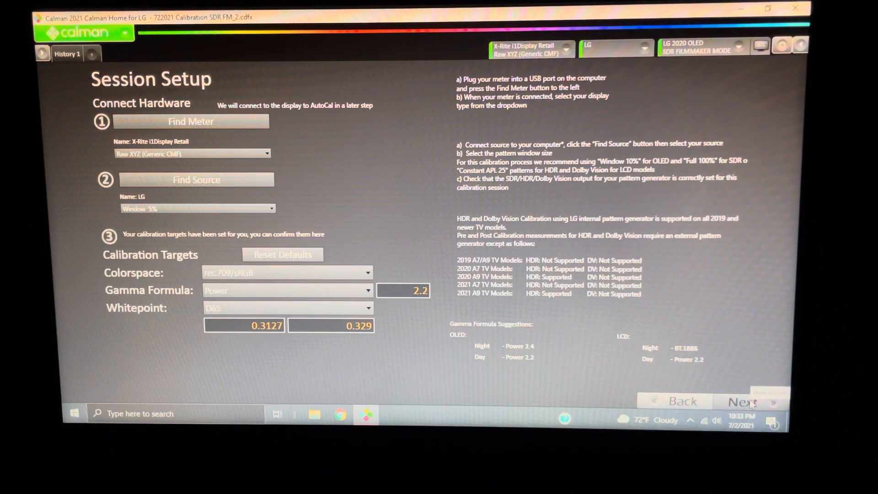
- Reach Pre-Calibration Measurements (color error 3, grayscale 2.3) and choose a test pattern to display
left_click(742, 401)
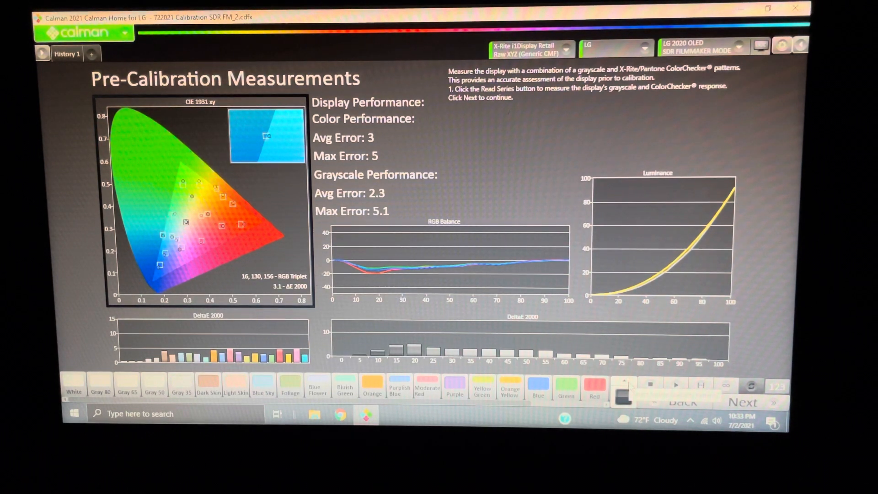
left_click(622, 385)
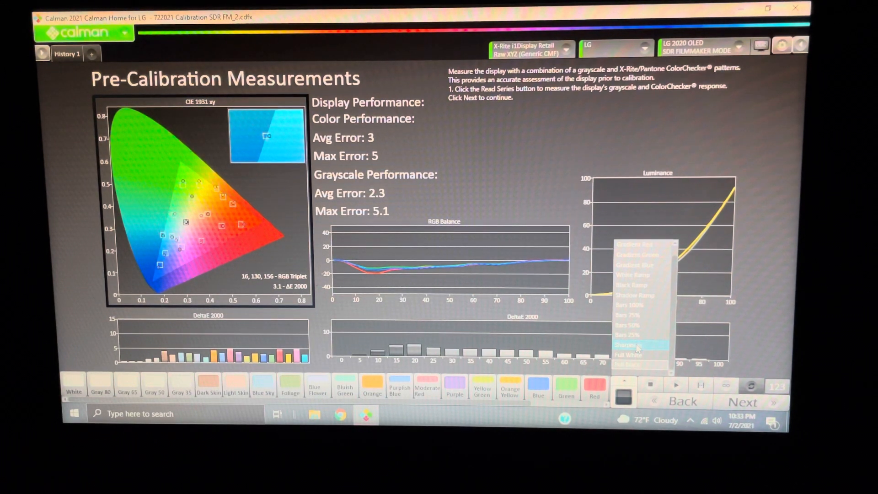
left_click(638, 347)
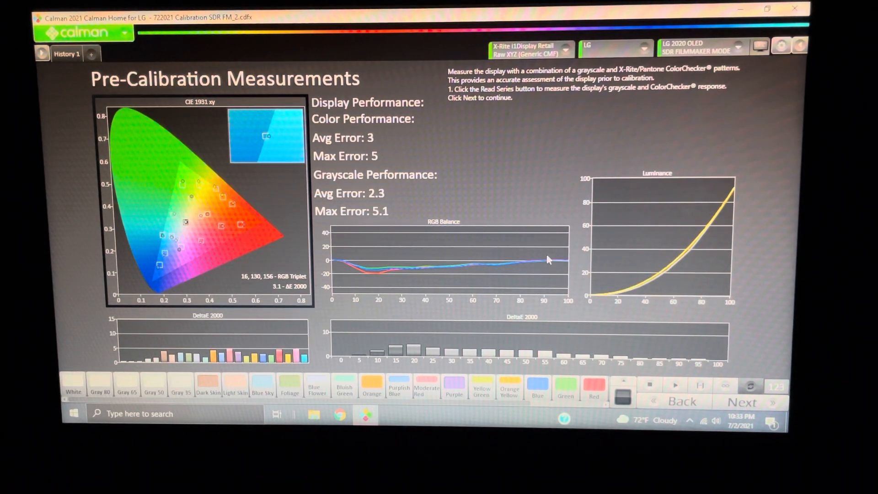
mouse_move(502, 335)
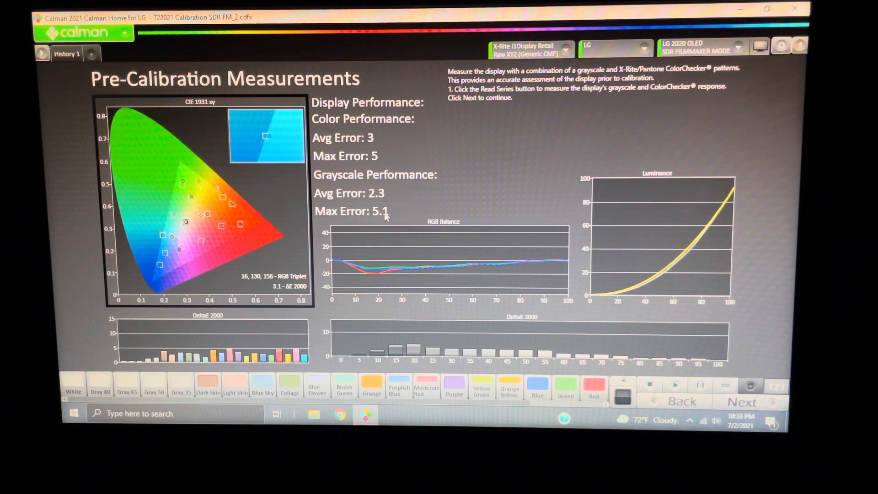
mouse_move(375, 186)
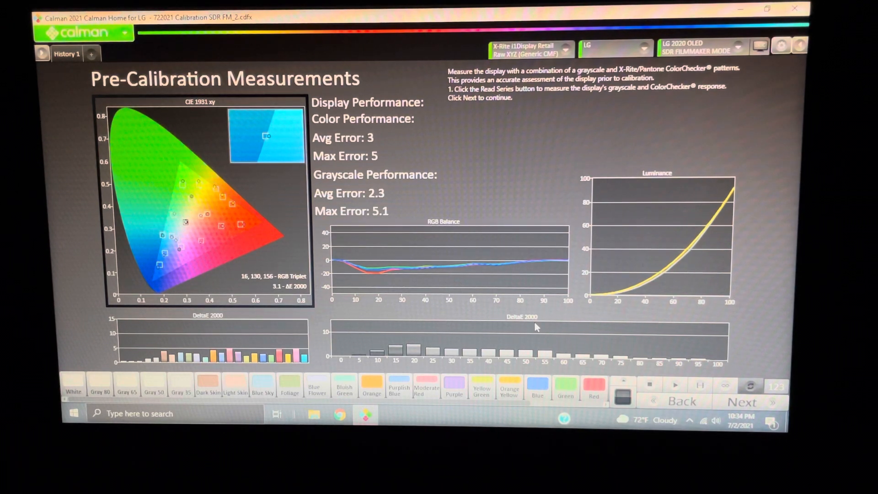
mouse_move(690, 210)
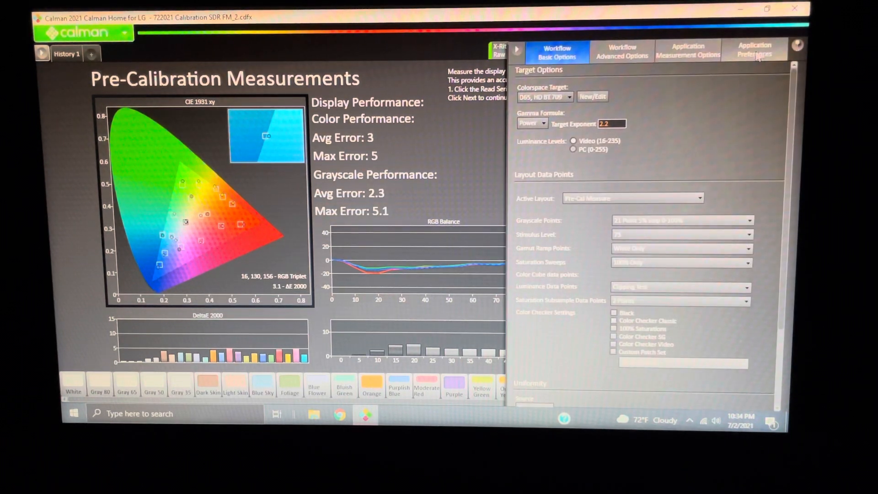
- Hide the Workflow Basic Options side panel, leaving the pre-calibration results on screen
left_click(687, 50)
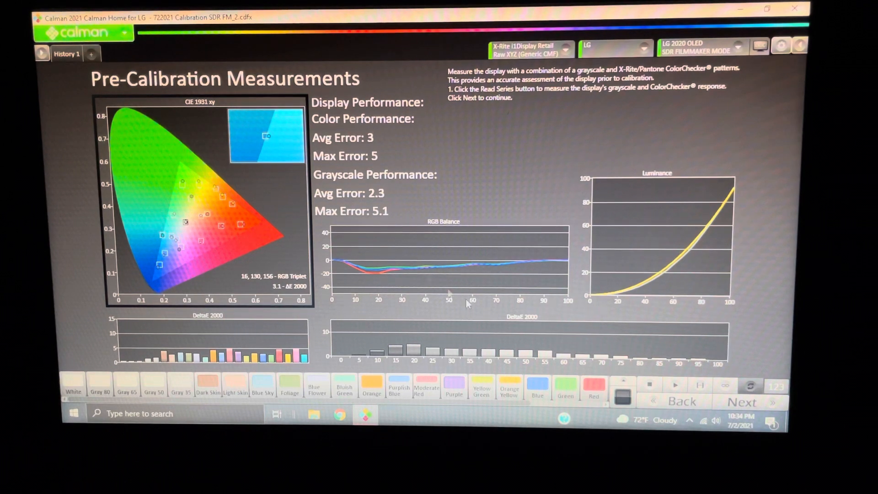
mouse_move(568, 333)
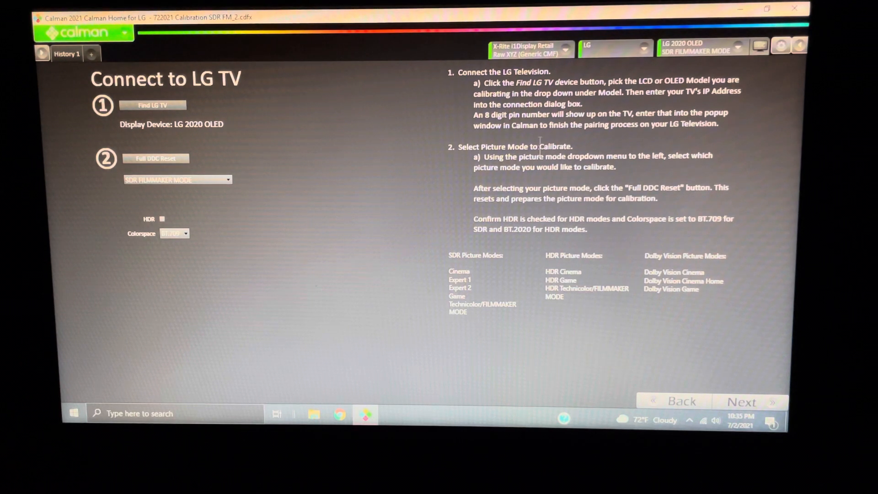
mouse_move(440, 150)
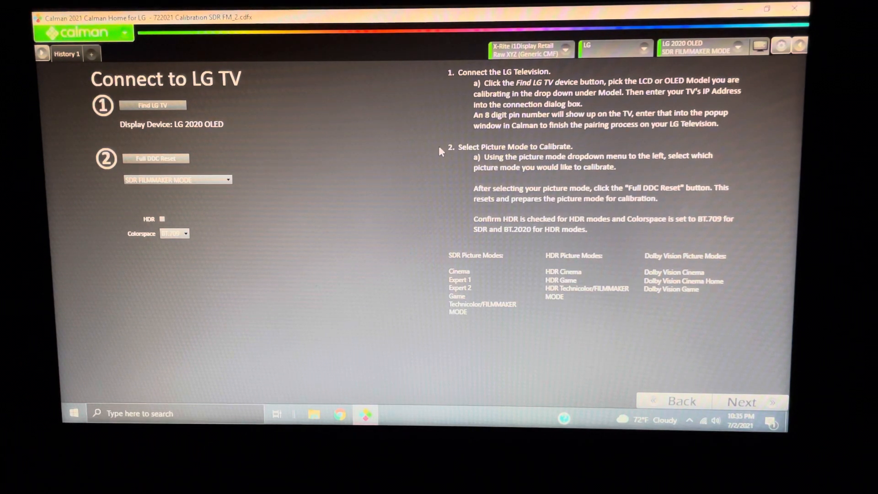
mouse_move(390, 100)
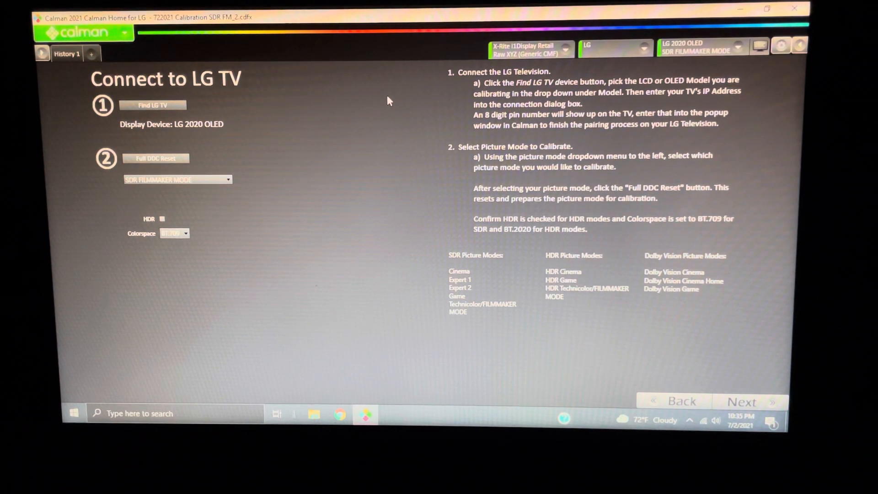
mouse_move(456, 96)
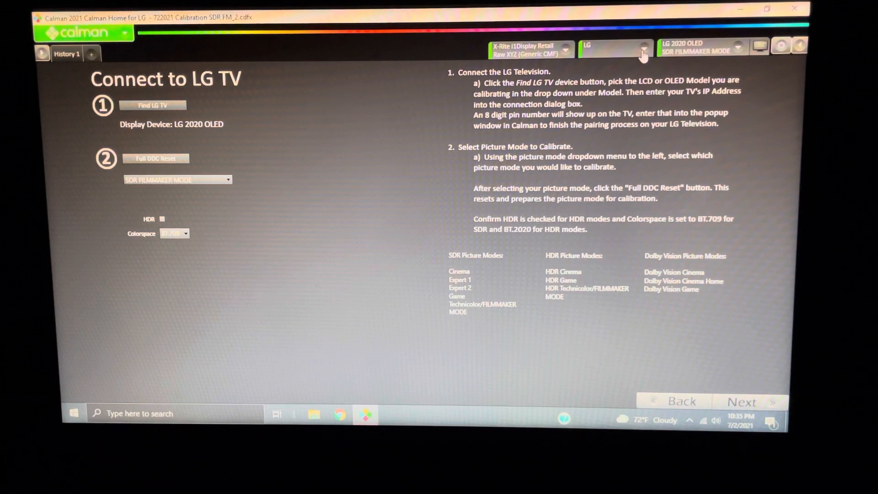
mouse_move(238, 143)
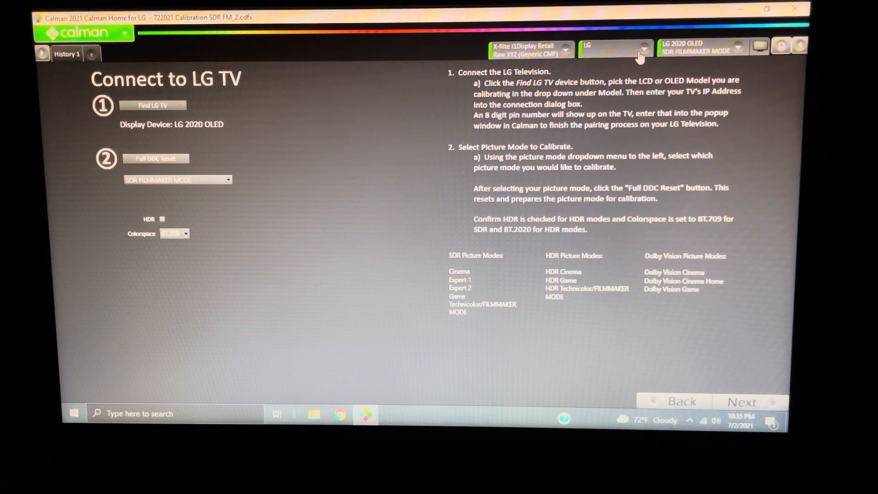
mouse_move(402, 176)
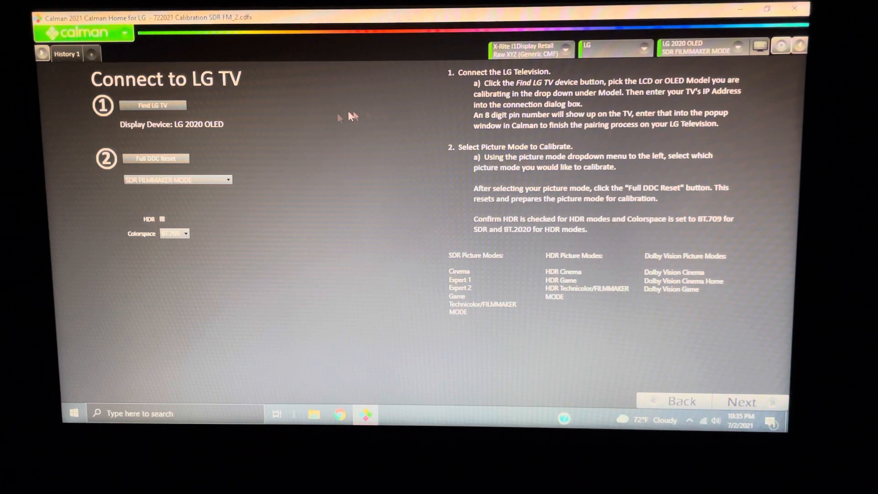
mouse_move(320, 66)
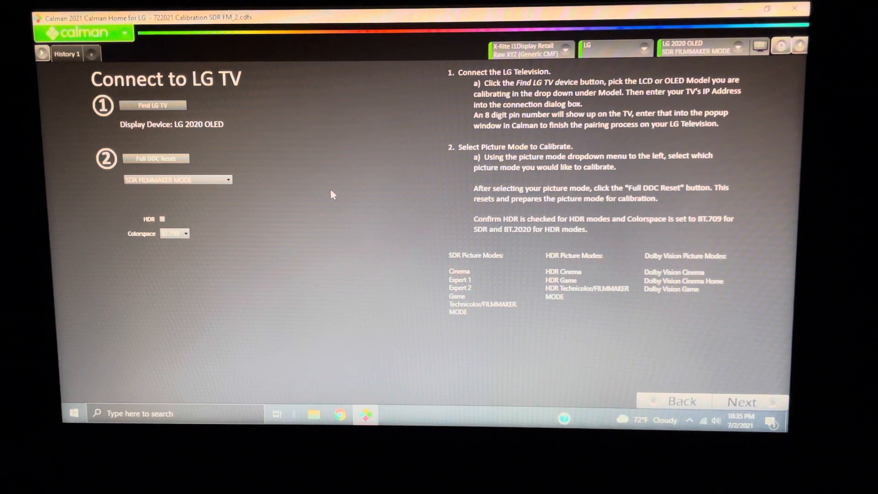
mouse_move(445, 184)
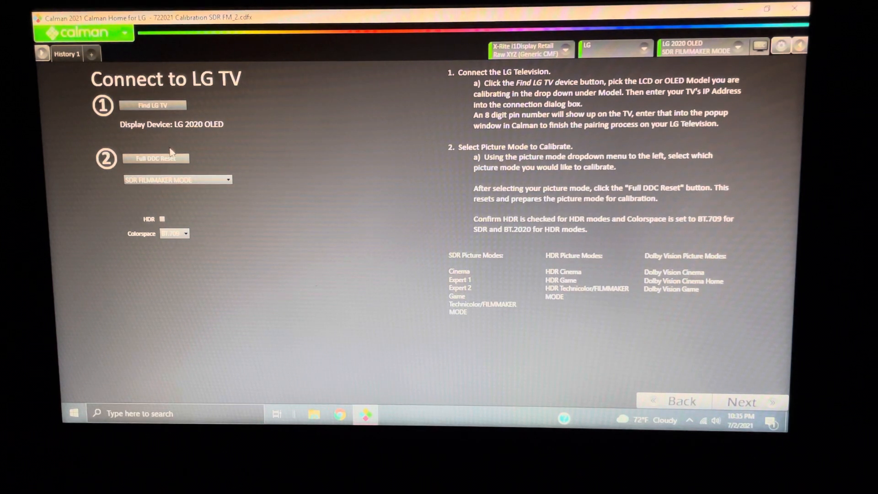
mouse_move(756, 58)
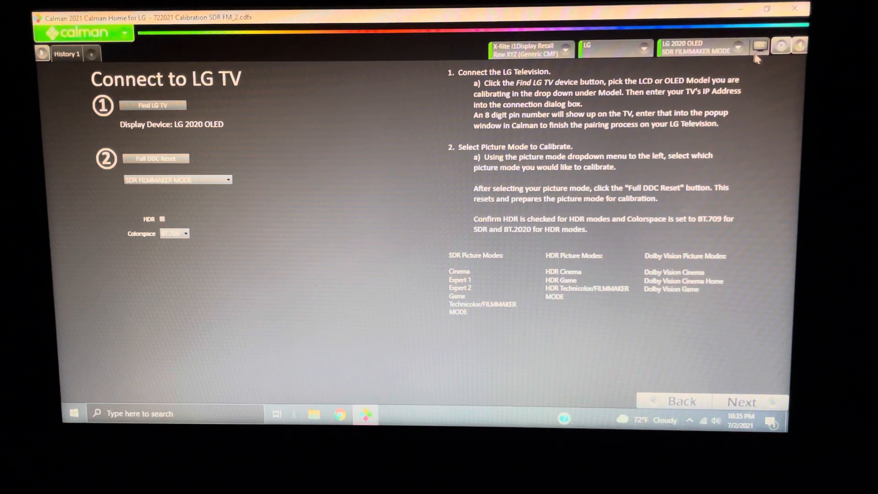
- Check the Display Control settings popup and dismiss it before the Display Controls step
left_click(758, 48)
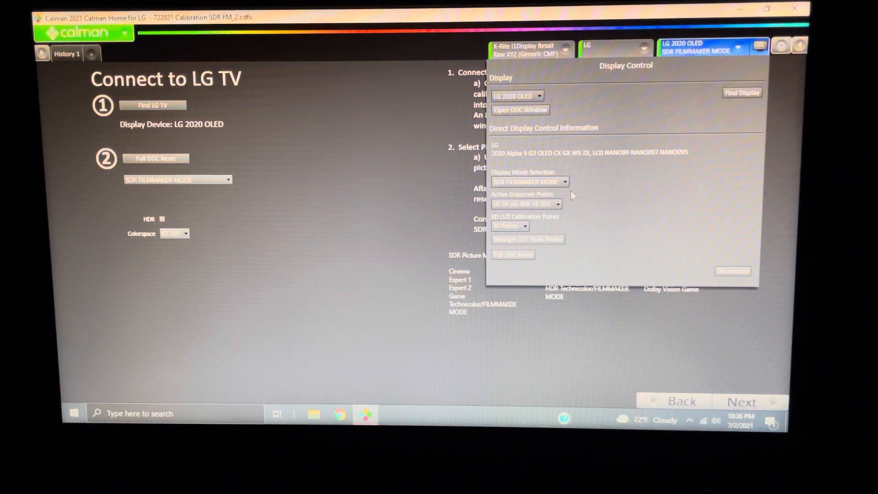
mouse_move(612, 220)
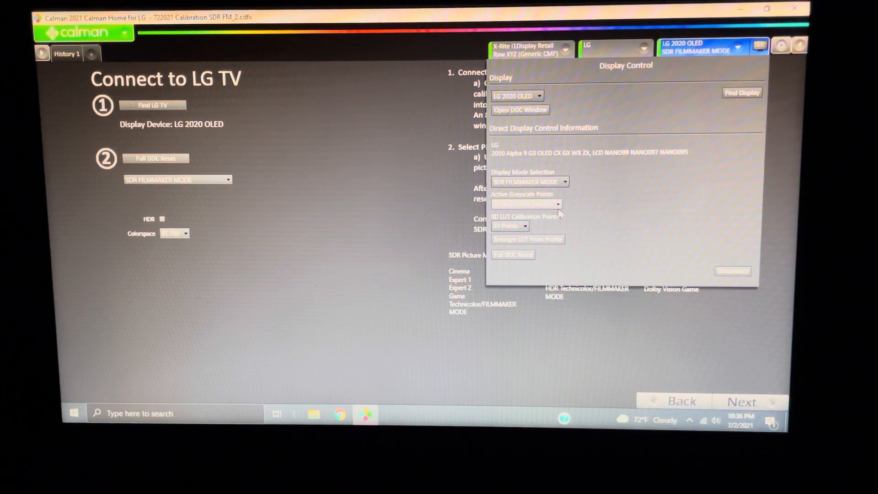
left_click(525, 203)
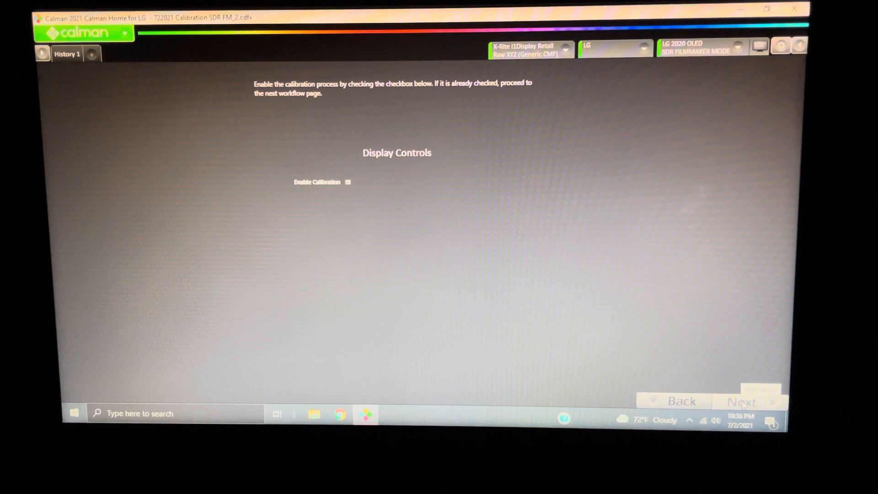
- Advance to the Luminance step, where peak white measures 114 cd/m² with OLED Light at 28
left_click(740, 400)
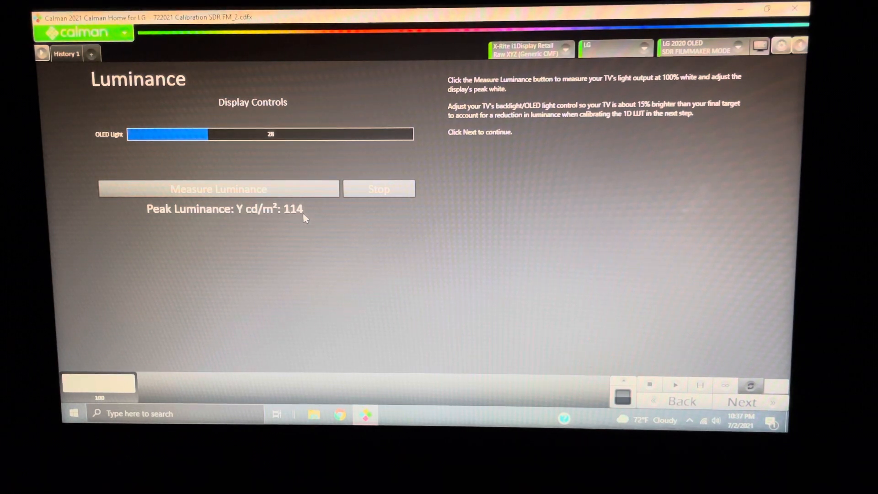
mouse_move(321, 219)
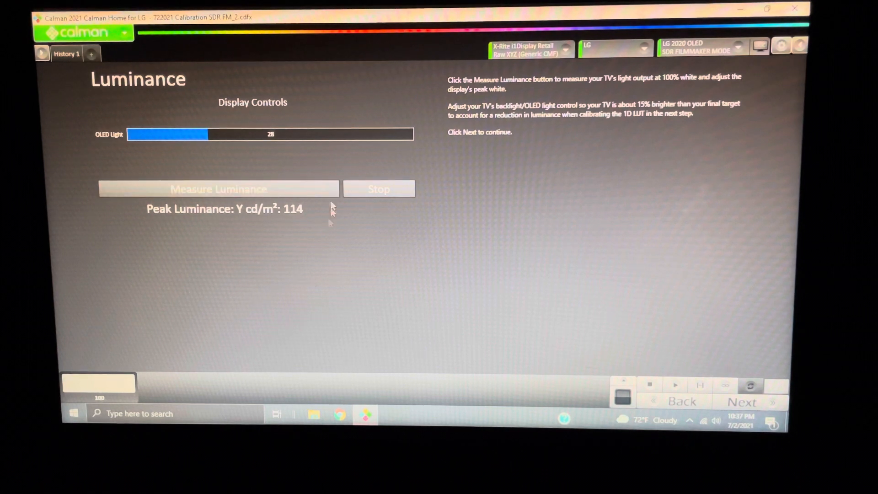
mouse_move(280, 235)
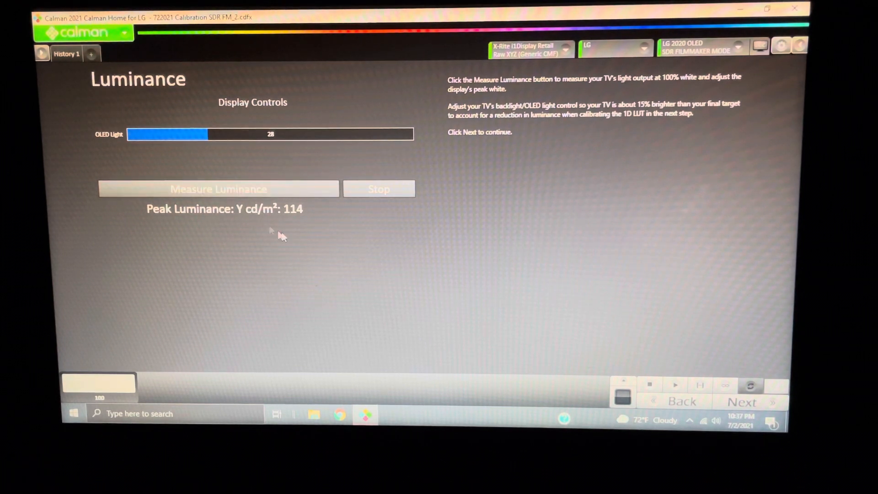
mouse_move(305, 210)
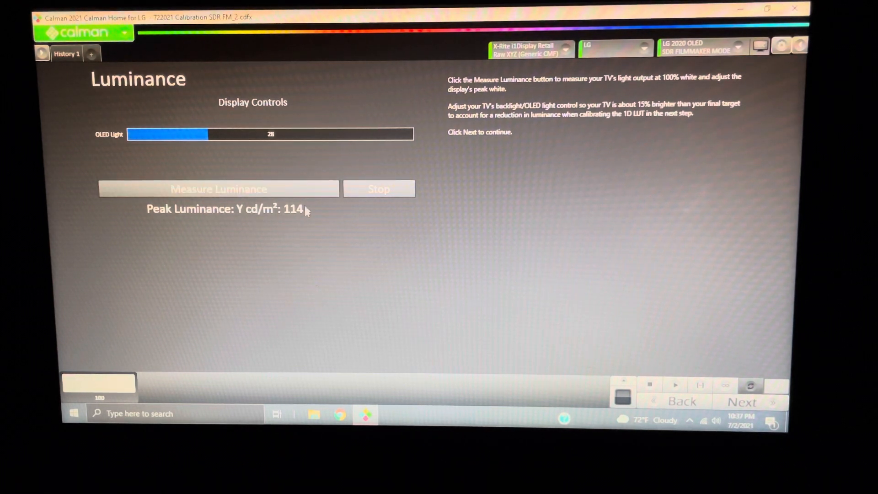
mouse_move(311, 226)
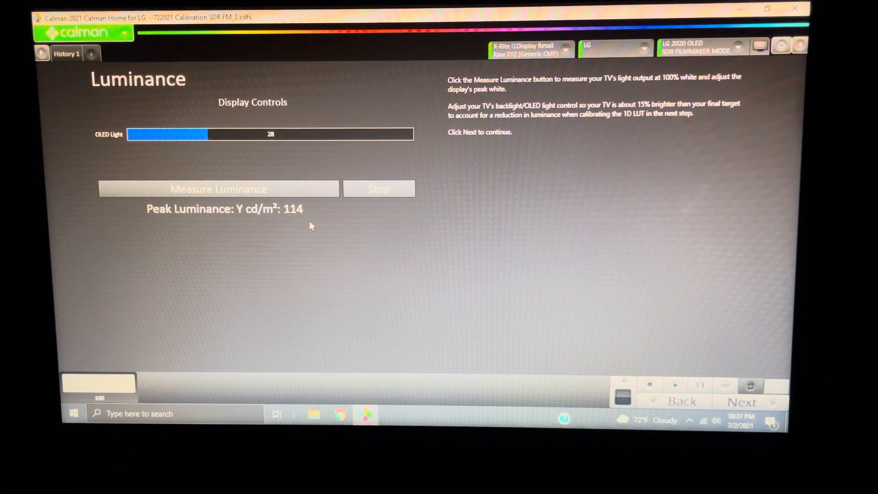
mouse_move(280, 221)
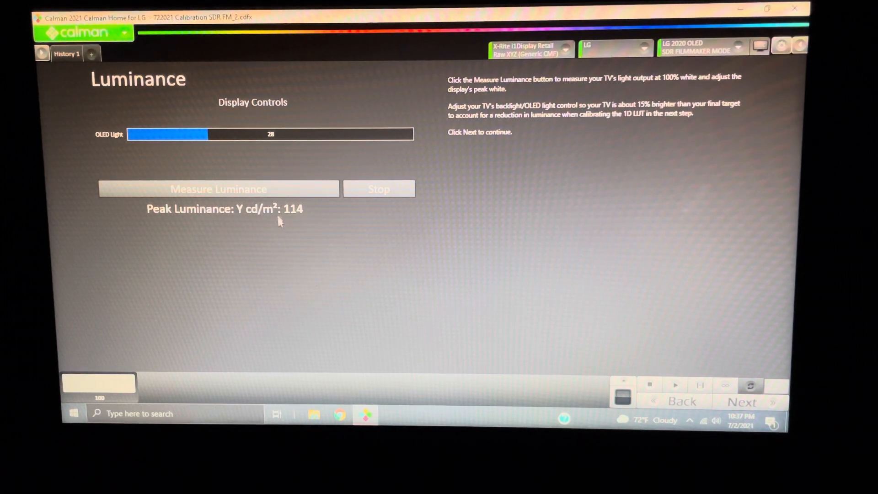
mouse_move(309, 230)
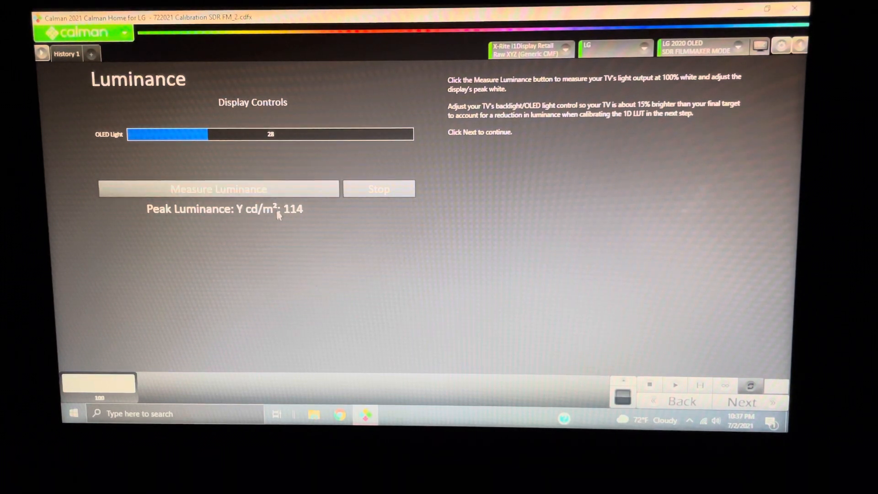
mouse_move(297, 232)
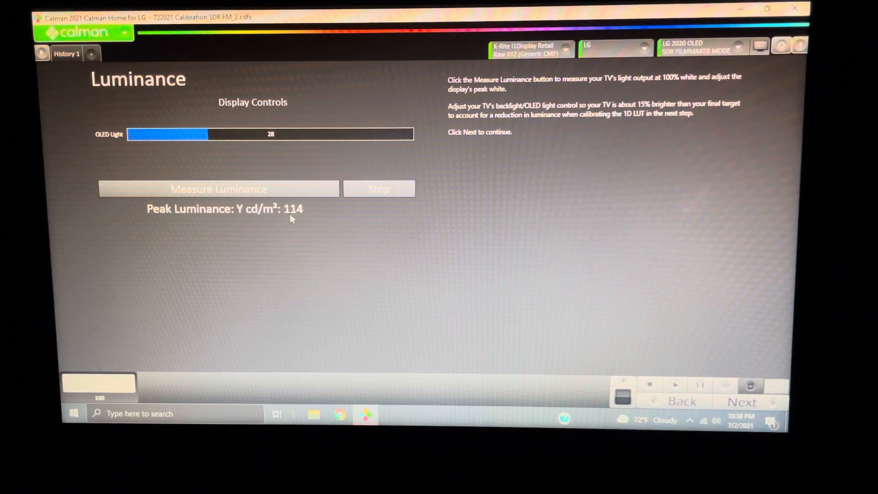
mouse_move(282, 227)
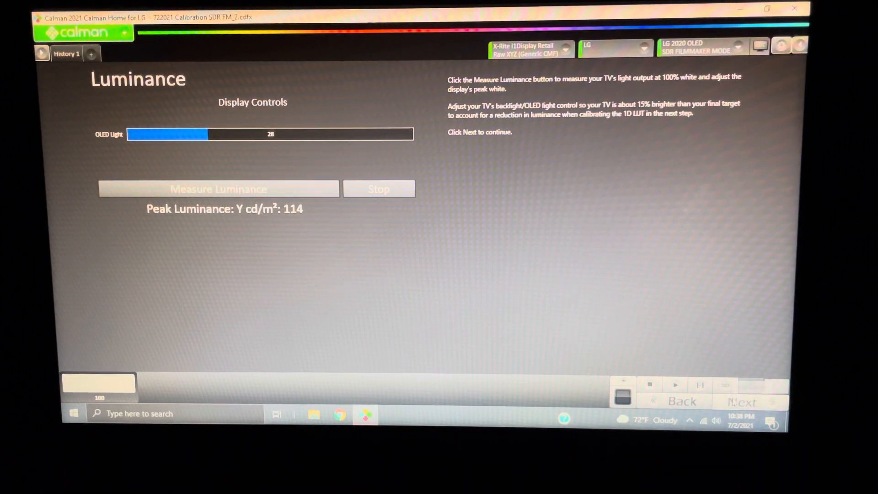
left_click(741, 402)
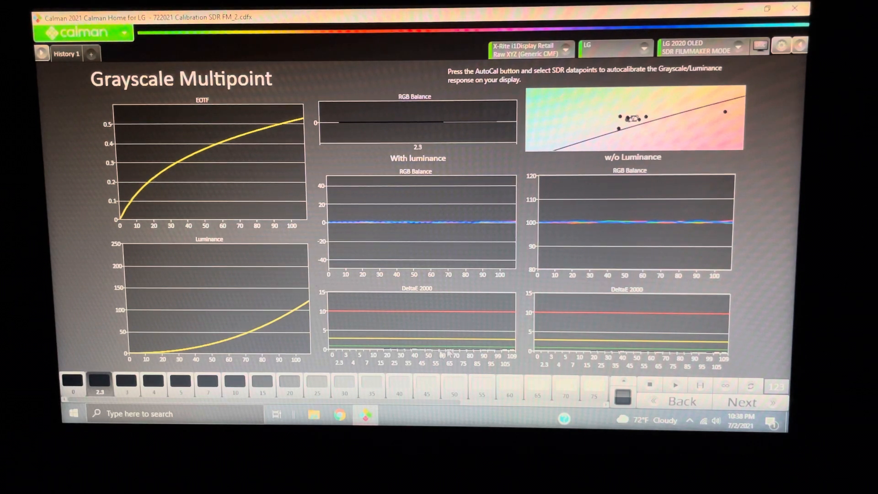
mouse_move(431, 230)
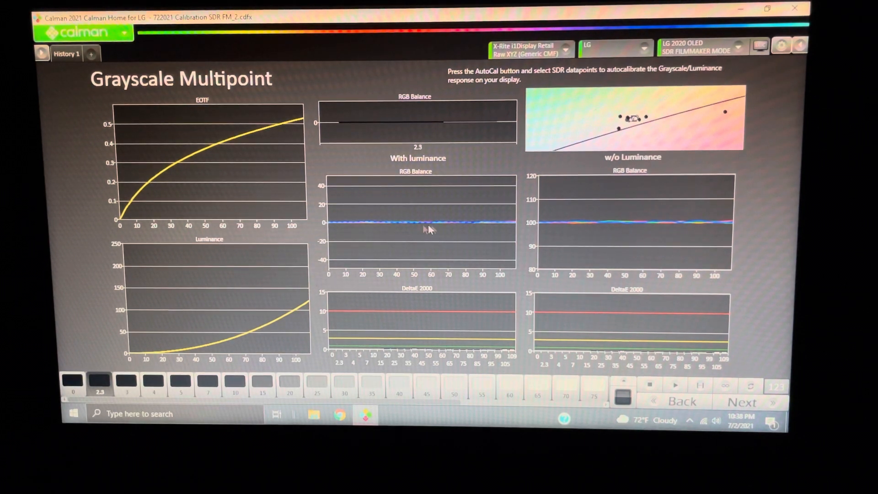
mouse_move(603, 235)
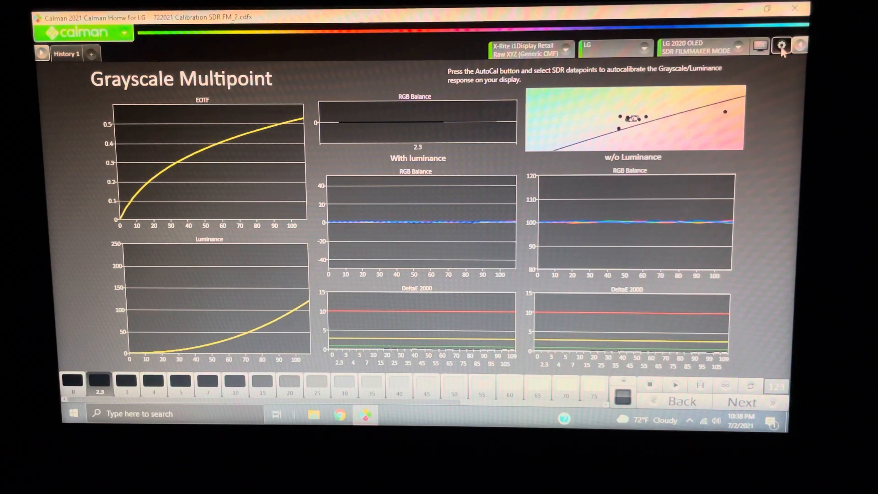
- Bring up the options panel beside Grayscale Multipoint and show Application Measurement Options
left_click(780, 45)
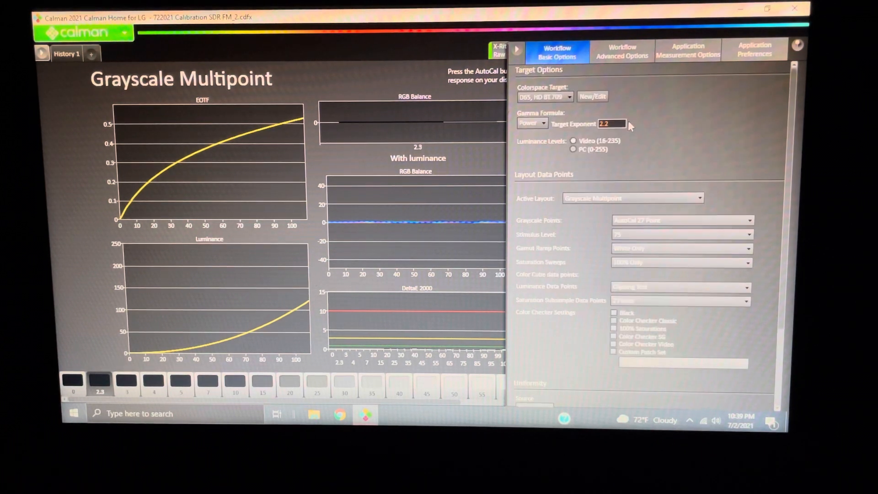
left_click(688, 49)
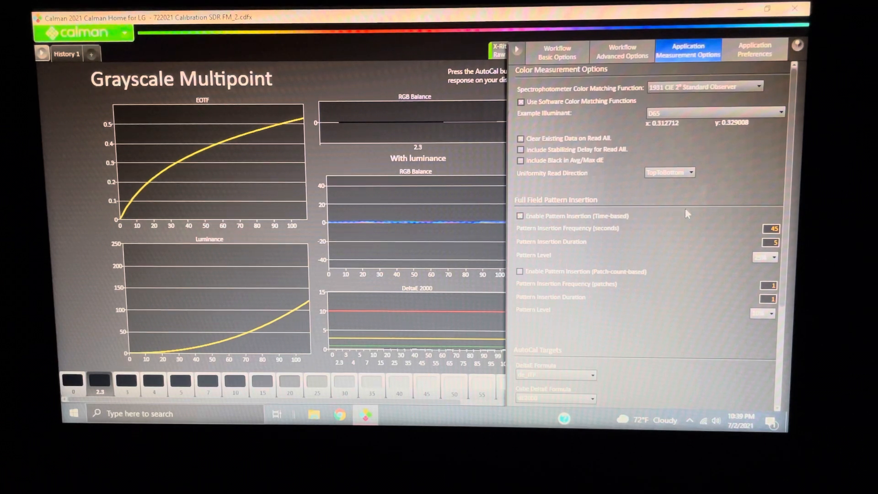
- Review pattern insertion settings, close the panel and run the 3D LUT AutoCal to 100%
left_click(766, 241)
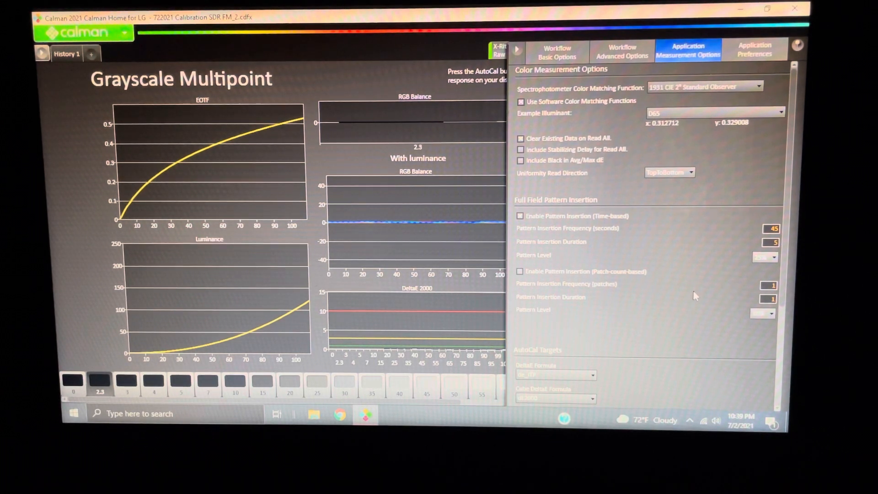
mouse_move(647, 319)
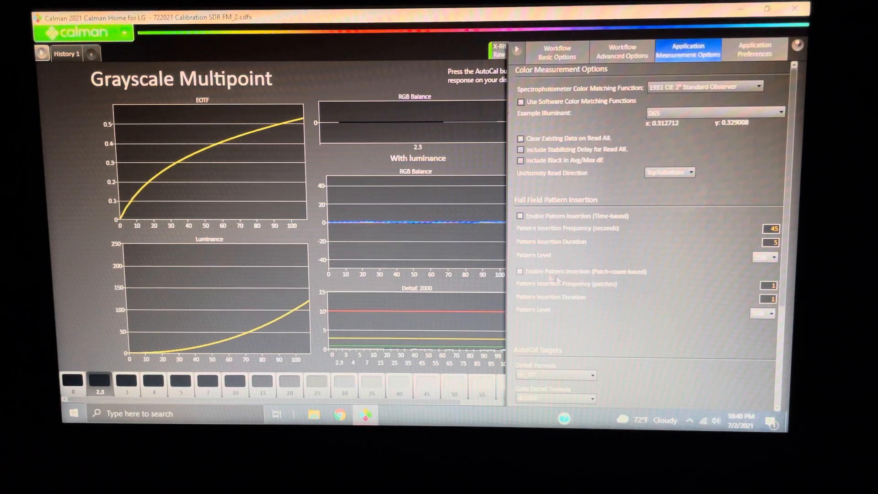
mouse_move(602, 312)
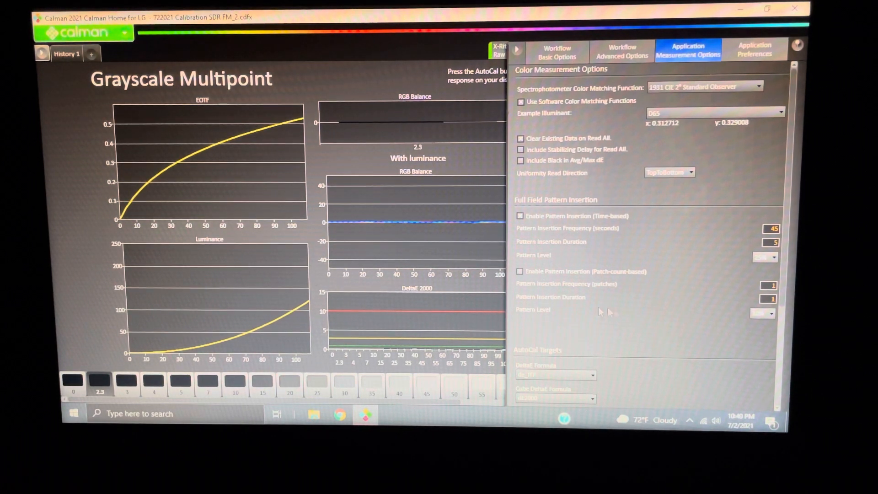
left_click(521, 100)
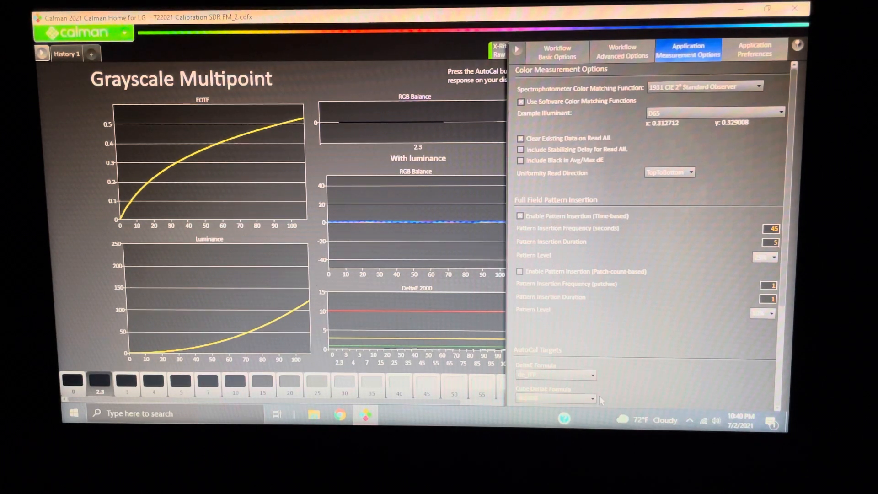
scroll("down", 3)
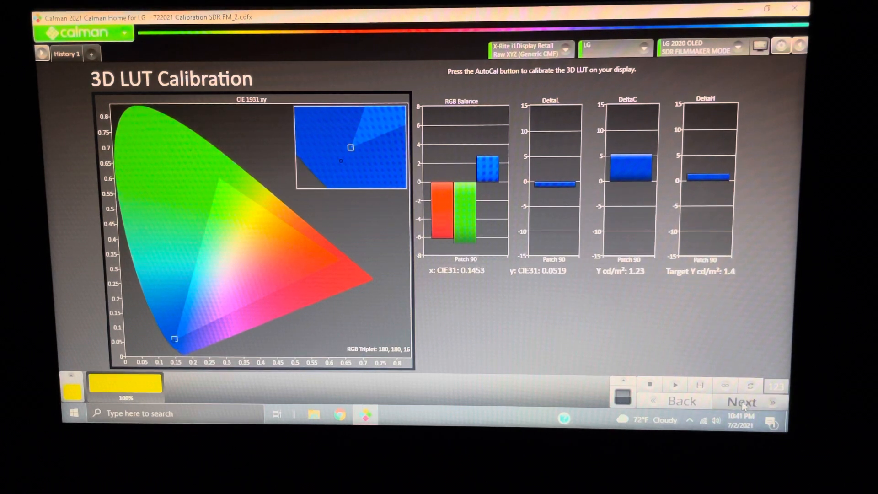
- Move to the Dynamic Range step reading peak luminance 117.6 cd/m² with contrast 85
left_click(740, 401)
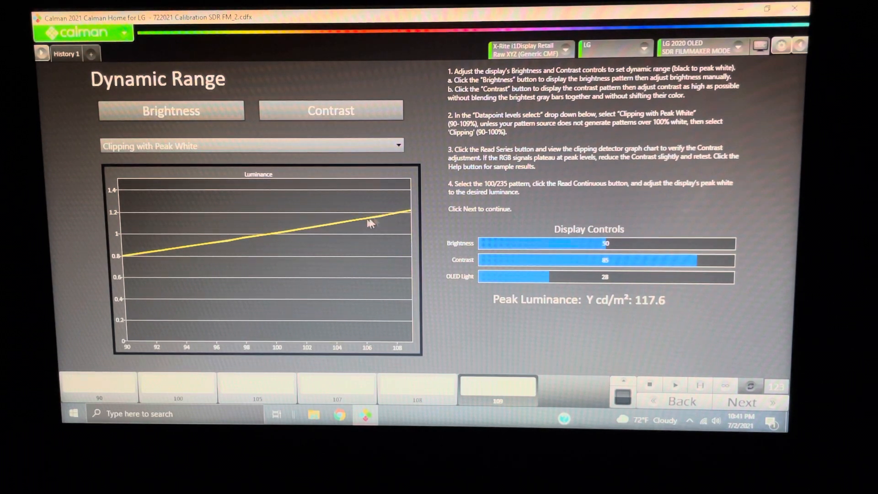
mouse_move(386, 221)
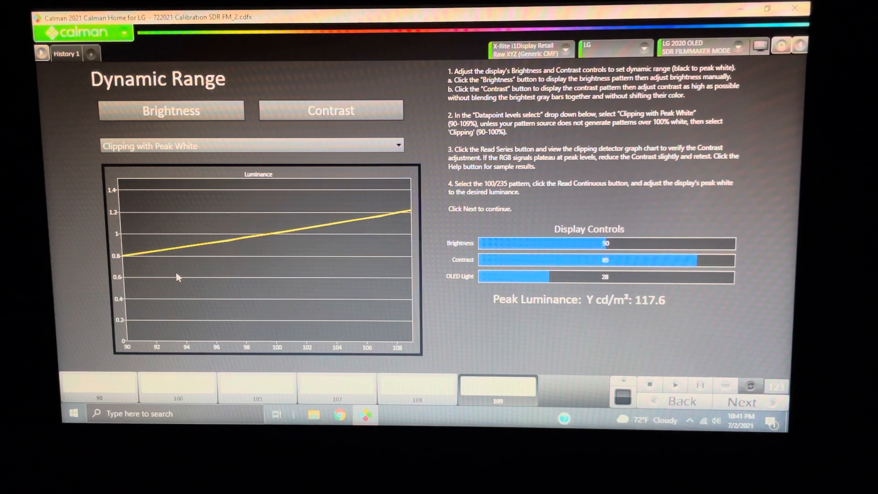
mouse_move(224, 267)
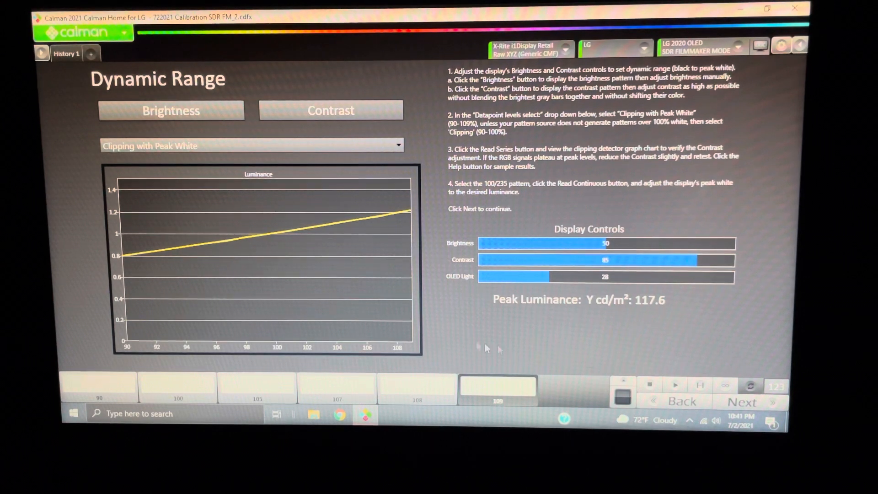
left_click(740, 402)
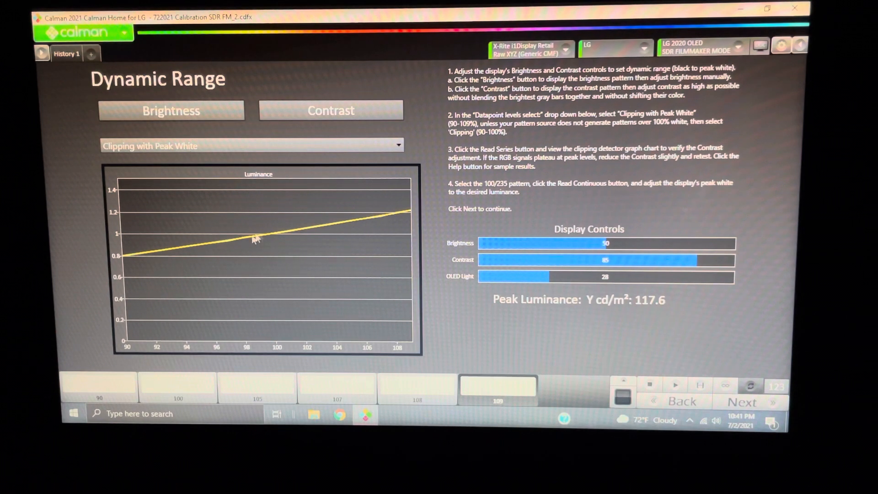
mouse_move(144, 203)
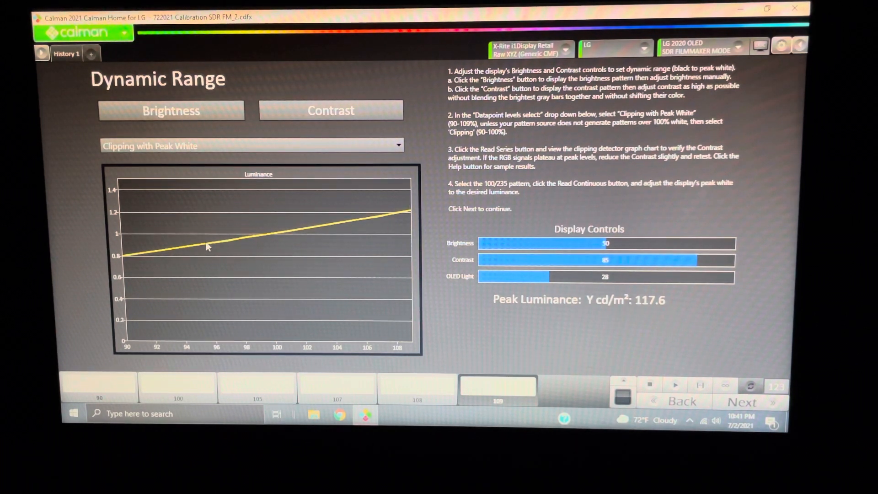
mouse_move(188, 238)
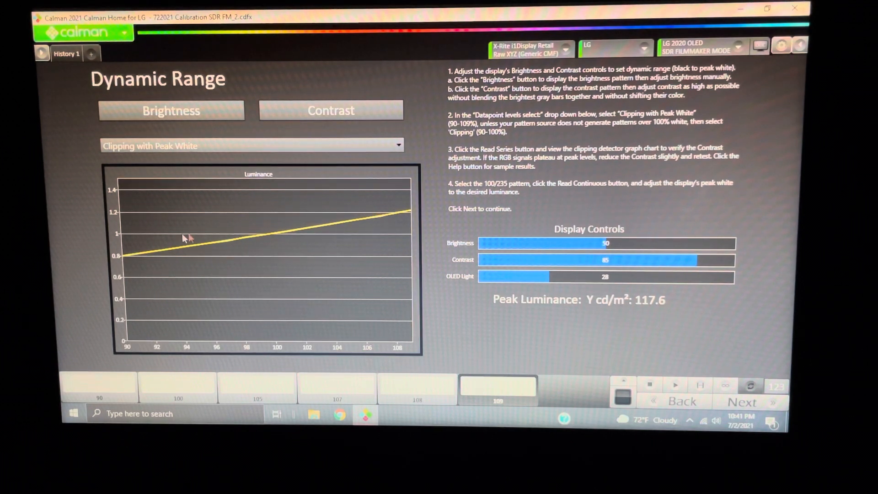
mouse_move(367, 217)
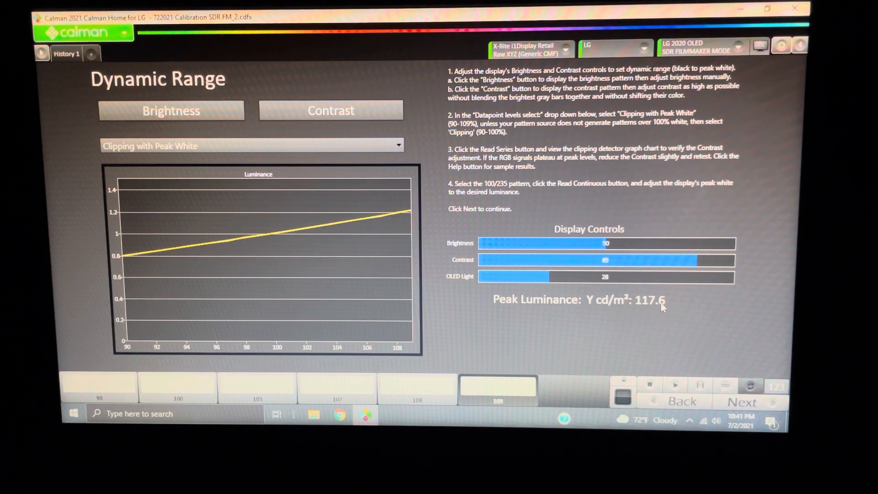
mouse_move(640, 310)
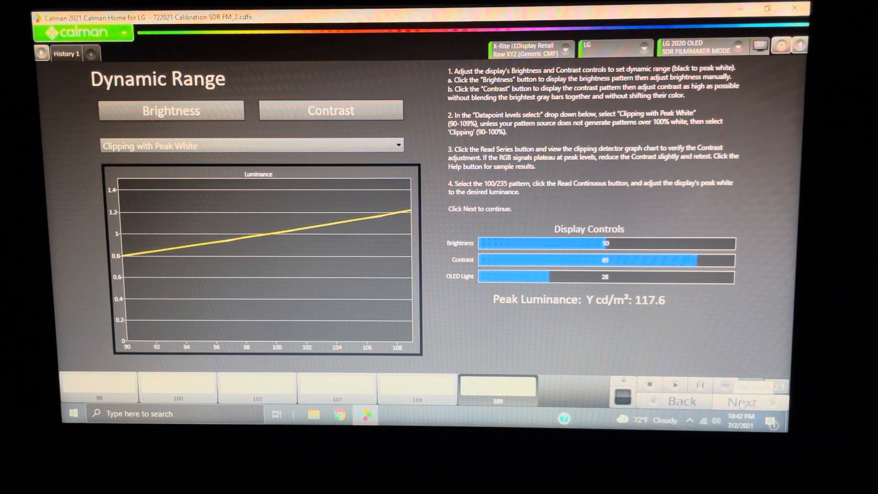
- Continue to the Display Controls page asking to uncheck Enable Calibration
left_click(741, 402)
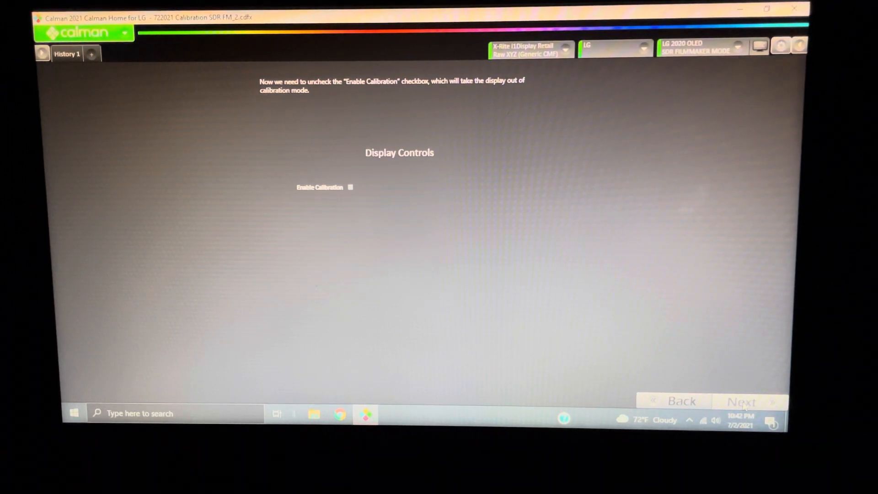
- Continue to Post-Calibration Verification showing color error 1.3 and grayscale error 0.8
left_click(740, 402)
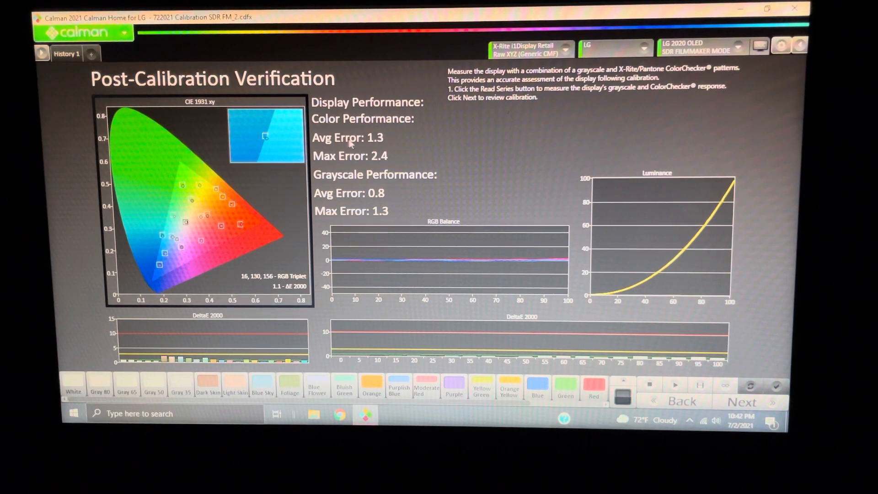
mouse_move(549, 319)
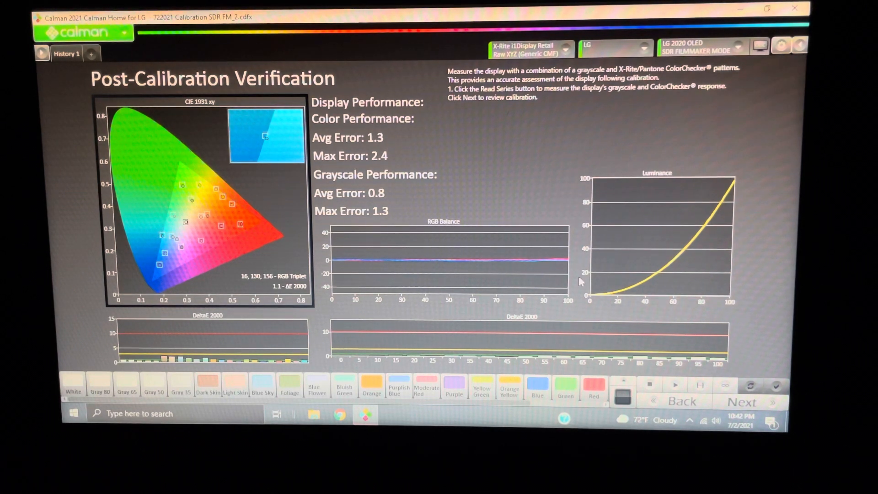
mouse_move(646, 290)
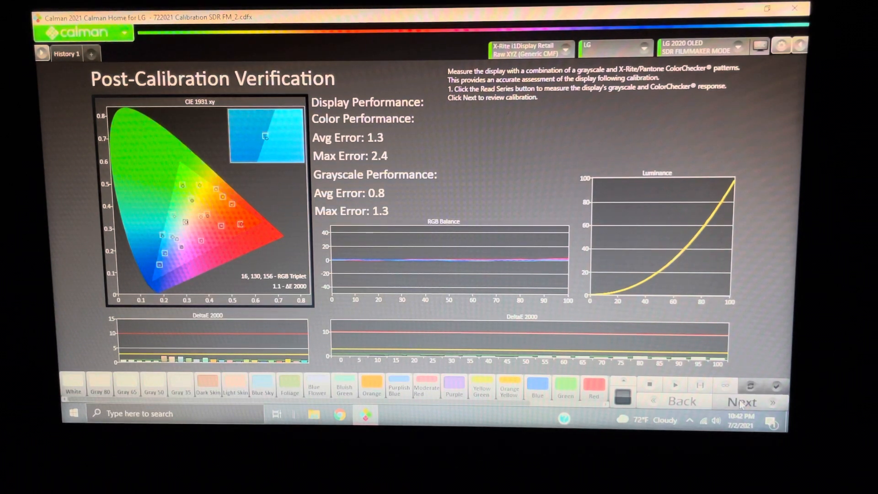
- Show the Pre/Post Comparison: average DeltaE 3 to 1.3, grayscale 2.3 to 0.8
left_click(742, 402)
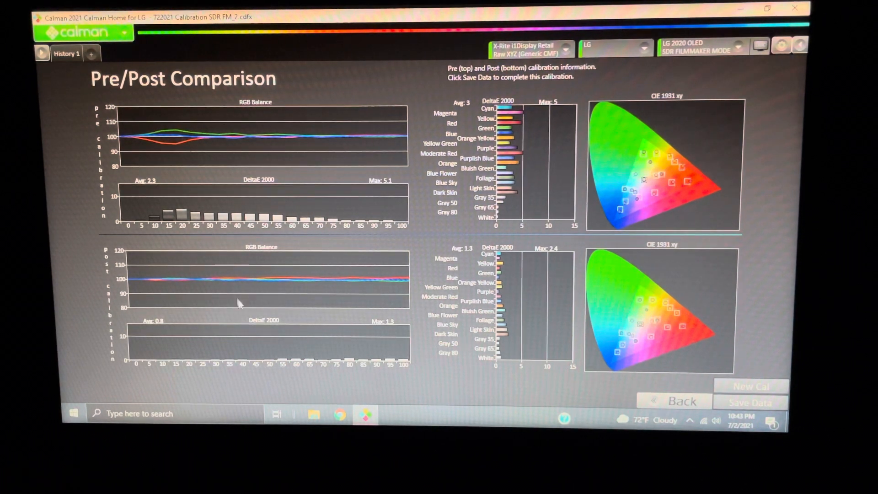
mouse_move(728, 336)
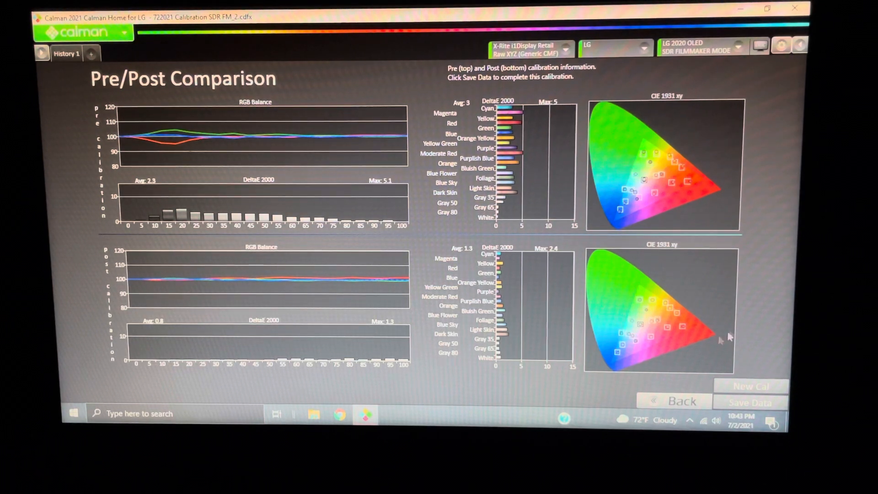